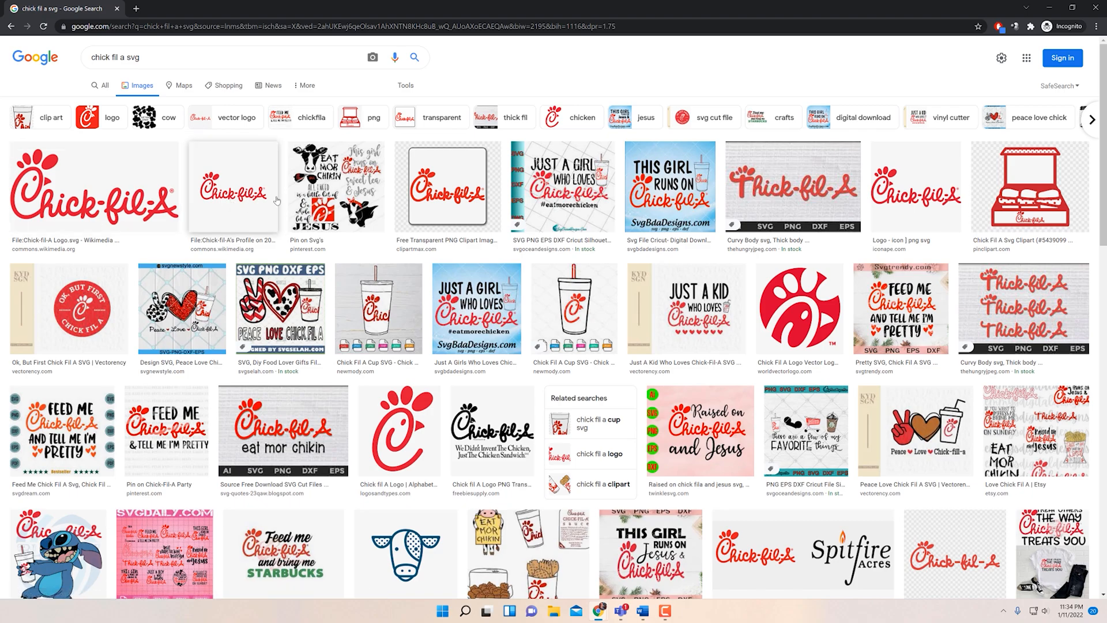
Step: Save the red Chick-fil-A logo image from the Google Images results to disk
left_click(399, 437)
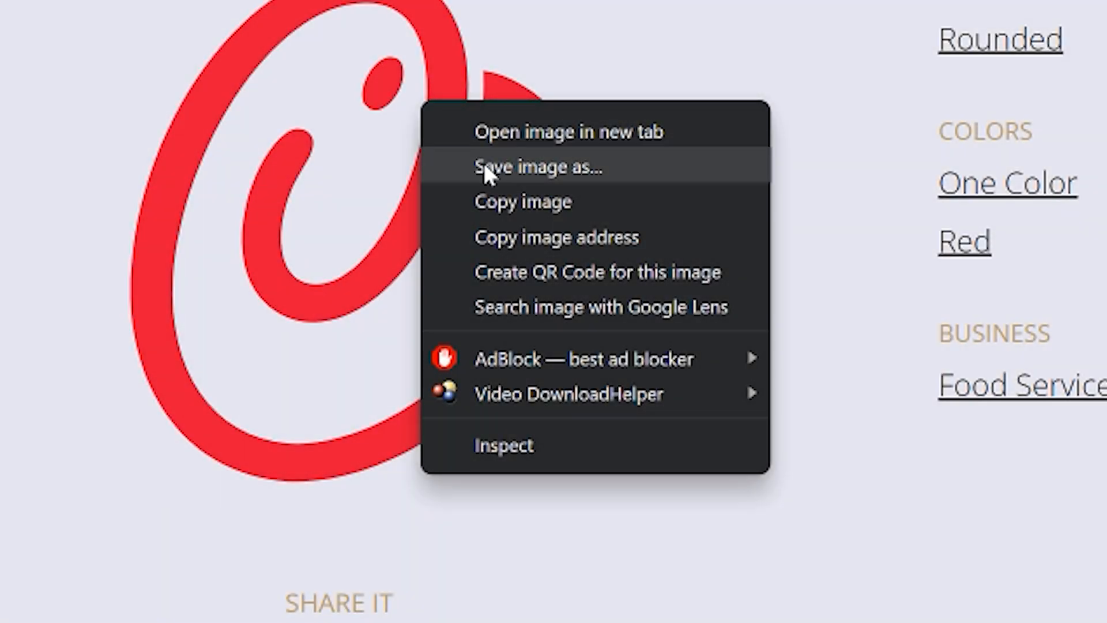
left_click(537, 168)
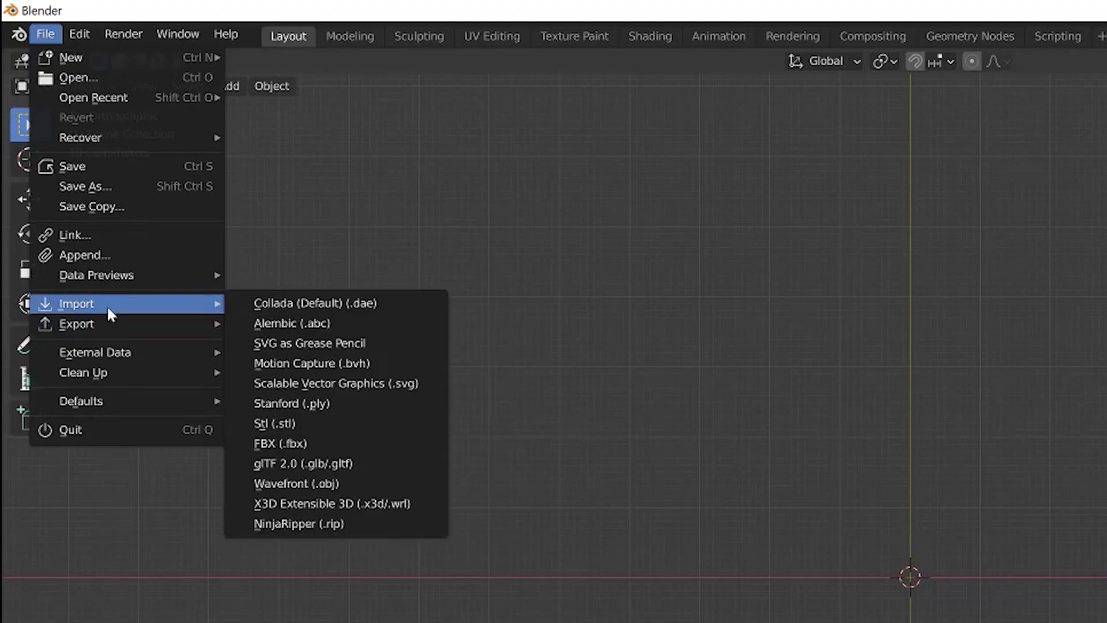
mouse_move(375, 396)
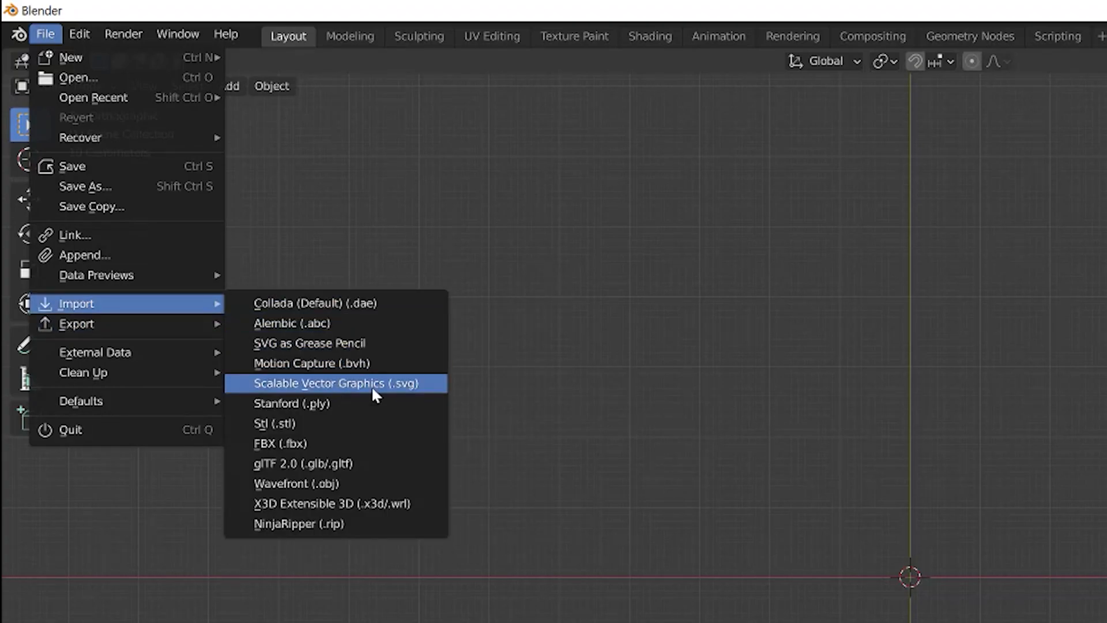
Step: Import chick-fil-a.svg into the Blender scene as outline curves
left_click(338, 383)
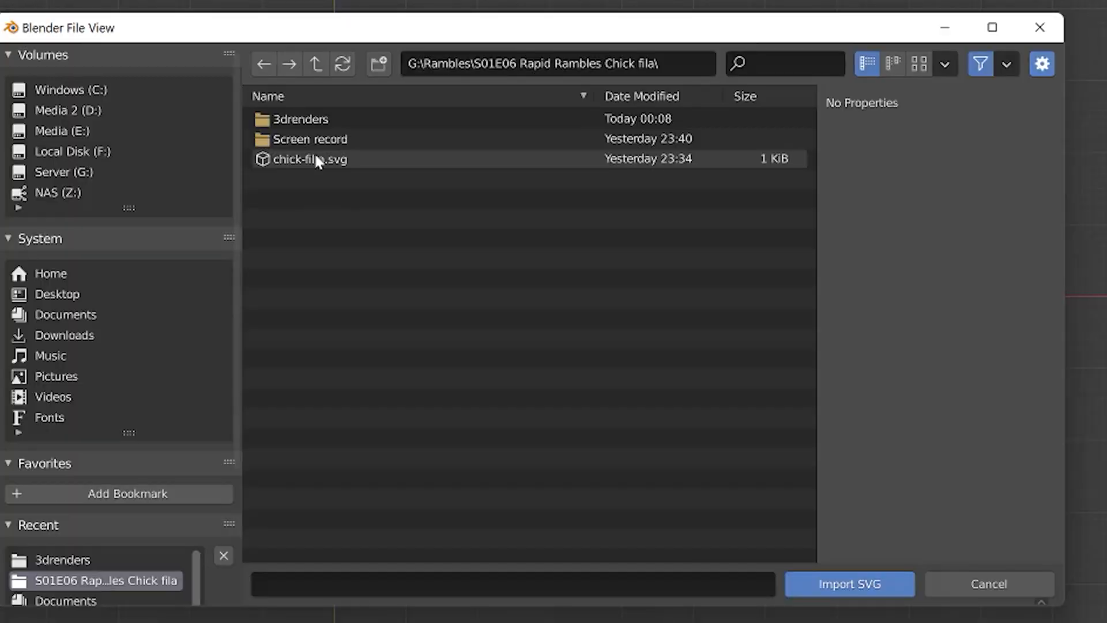
left_click(851, 584)
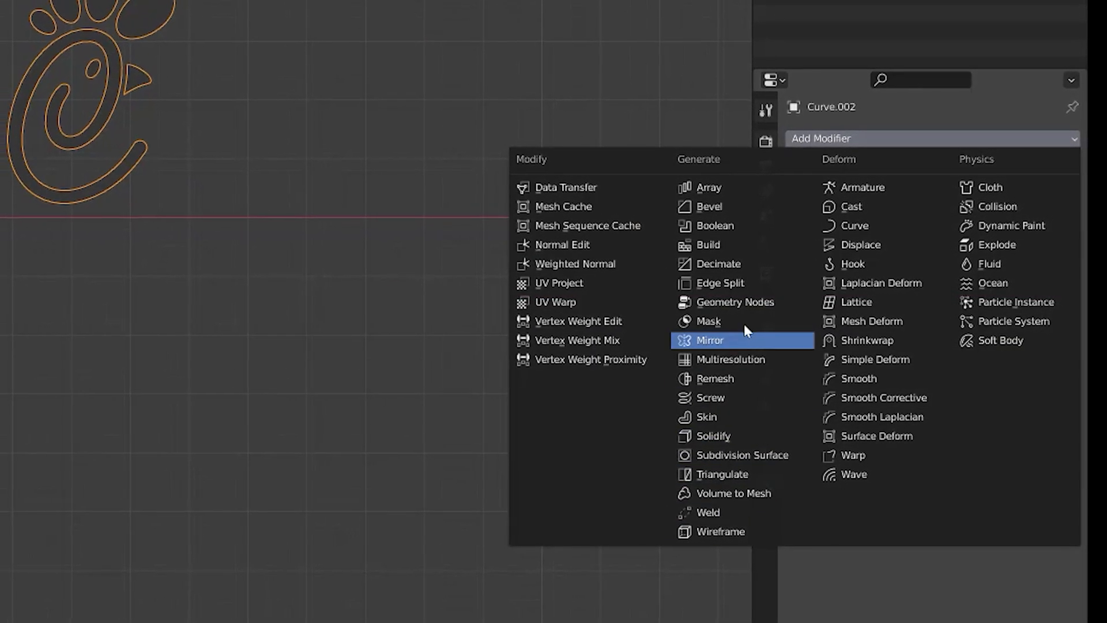
mouse_move(729, 436)
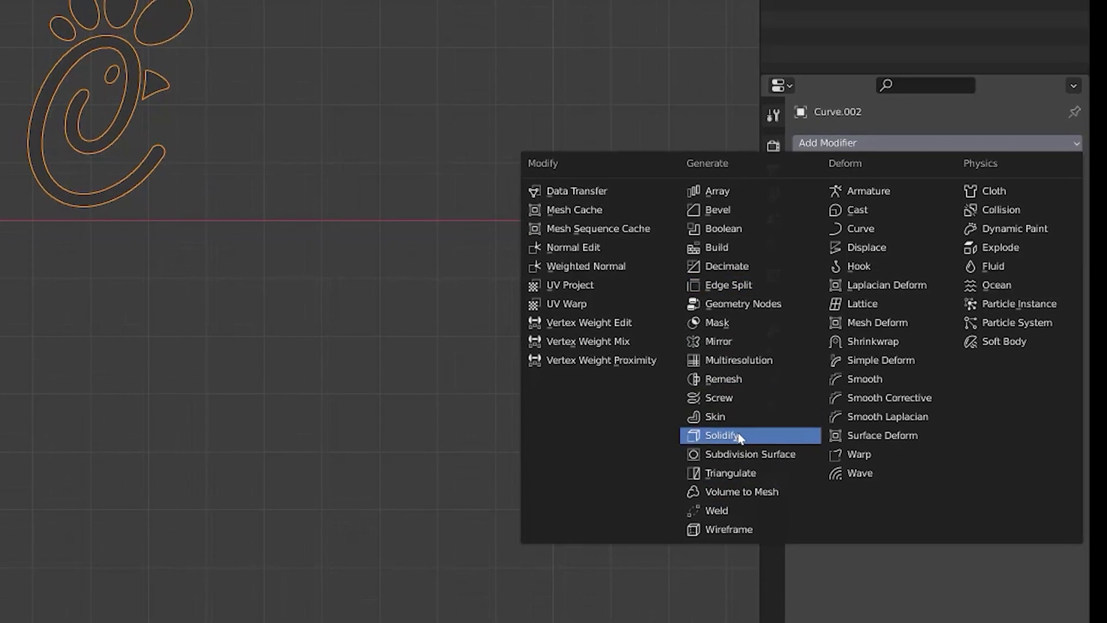
Step: Add a Solidify modifier with -0.01 m thickness to the logo curve
left_click(728, 436)
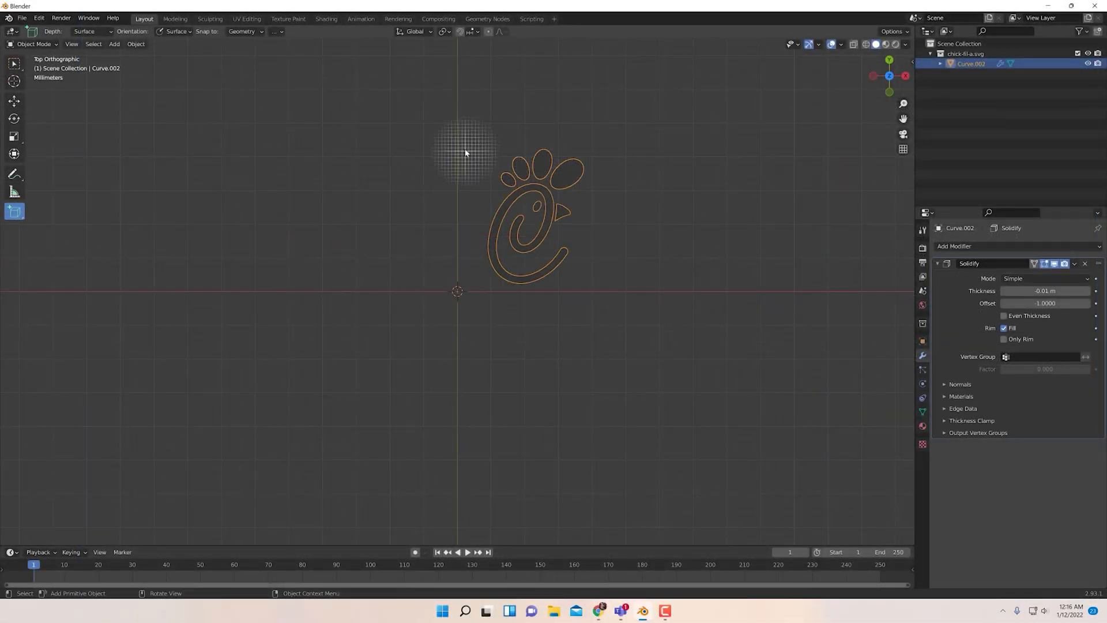
mouse_move(455, 150)
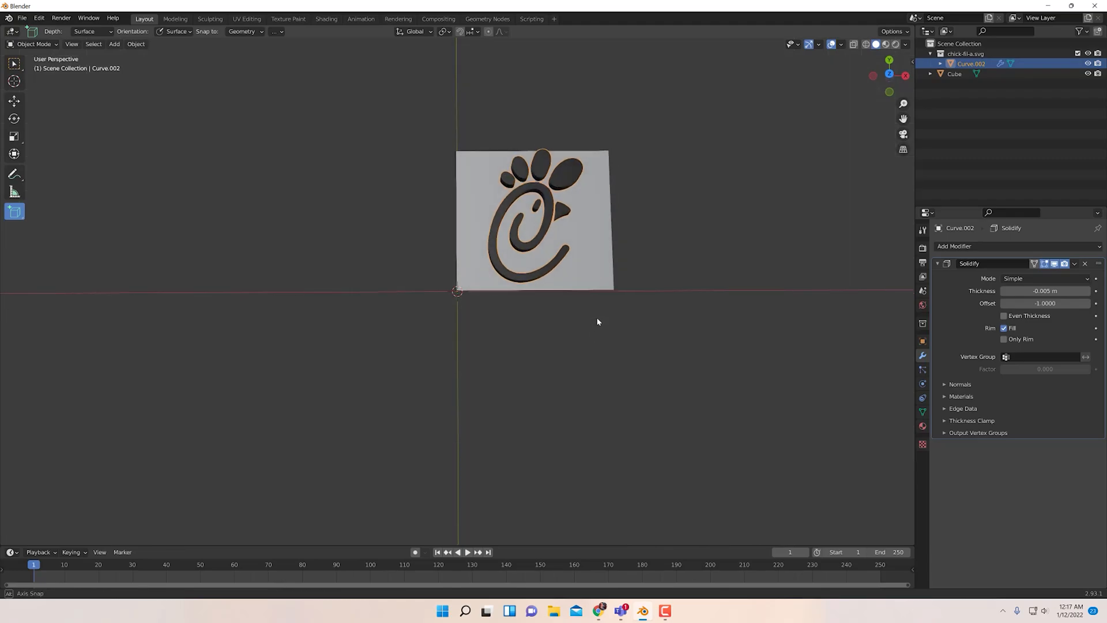
Step: View the cube-backed plaque from the top and save the Blender file
left_click_drag(601, 317, 590, 267)
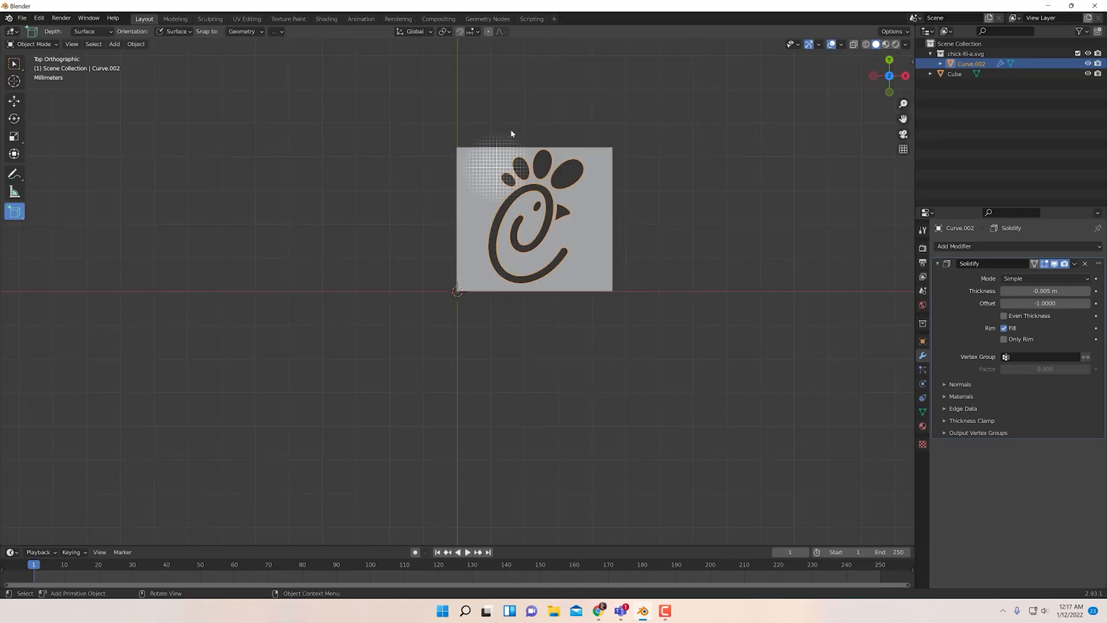
left_click(25, 18)
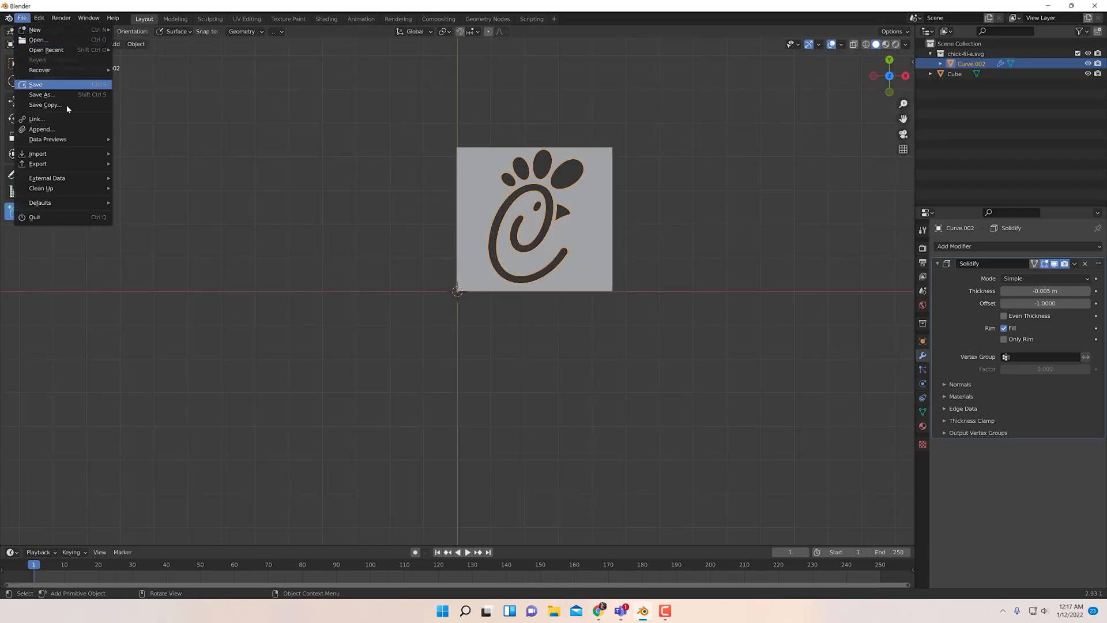
mouse_move(37, 163)
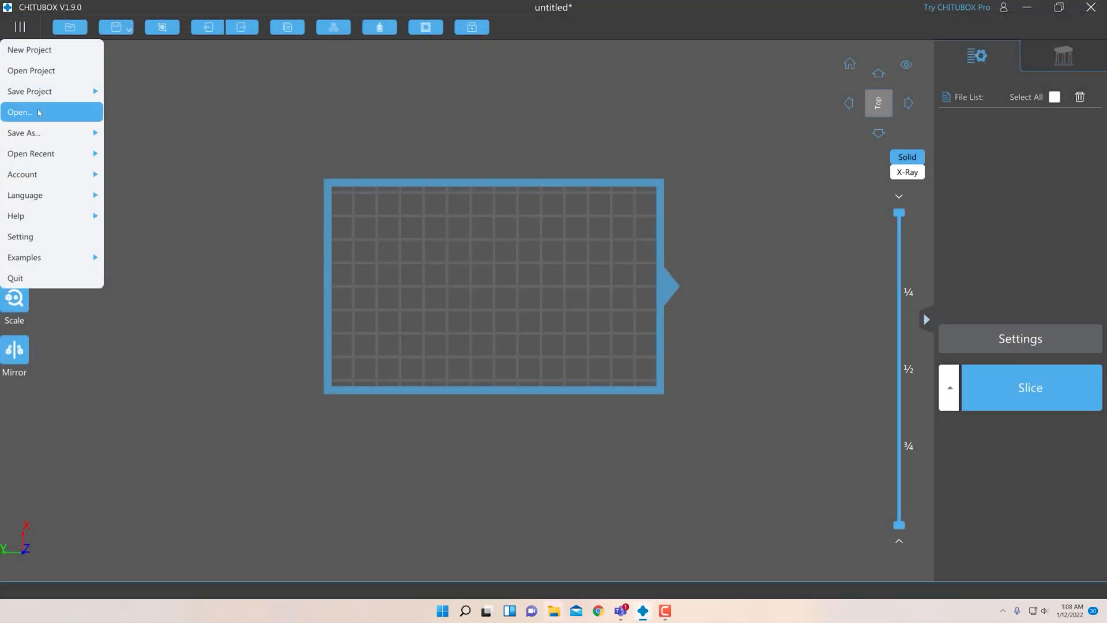
Step: Load c.stl onto the build plate, add a second copy, and select c.stl #0
left_click(35, 112)
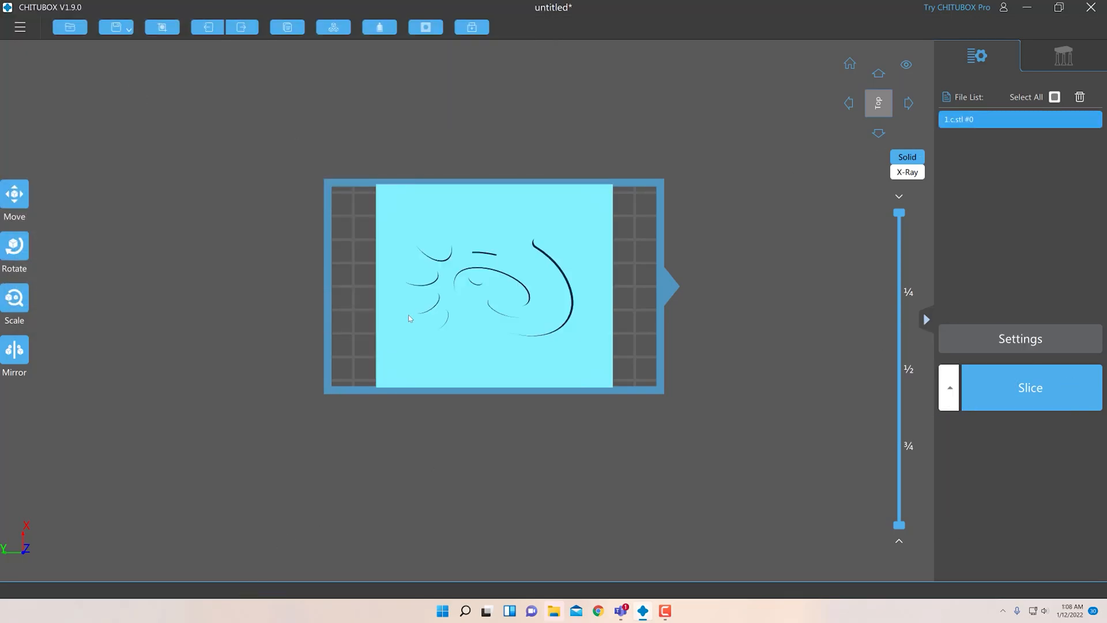
left_click(287, 27)
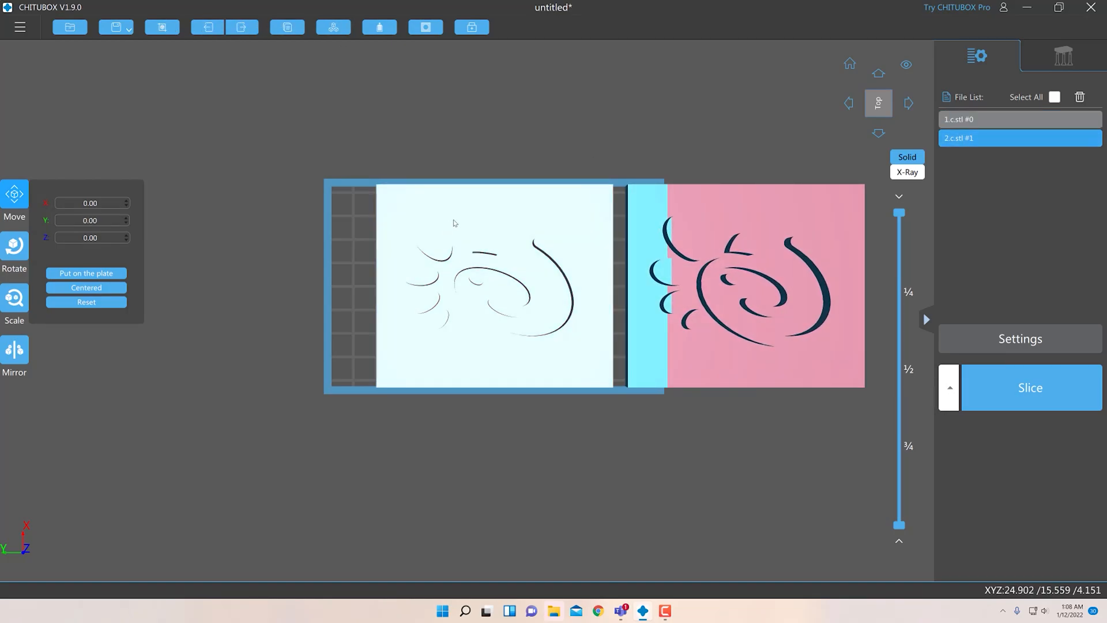
left_click(1021, 120)
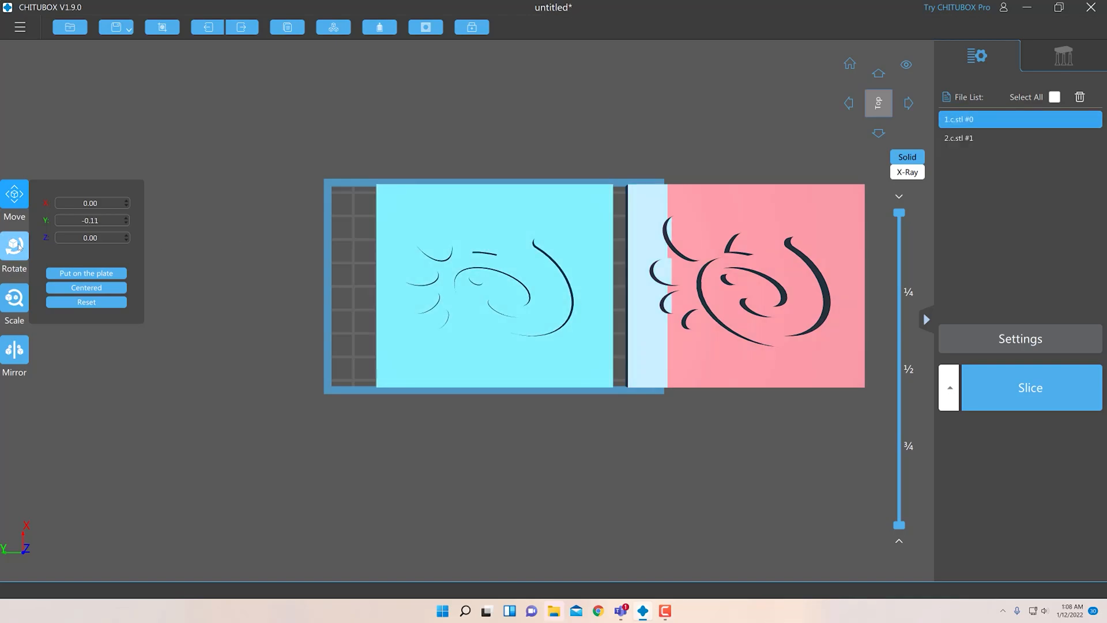
Step: Scale down the selected plaque using the Rotate and Scale tool settings
left_click(14, 247)
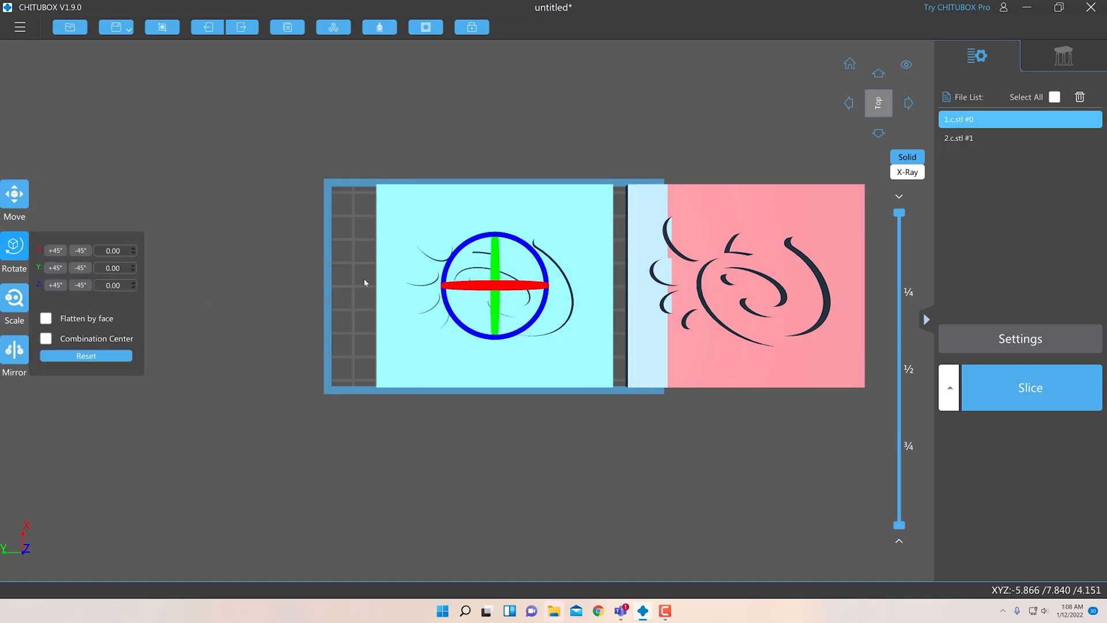
left_click(14, 299)
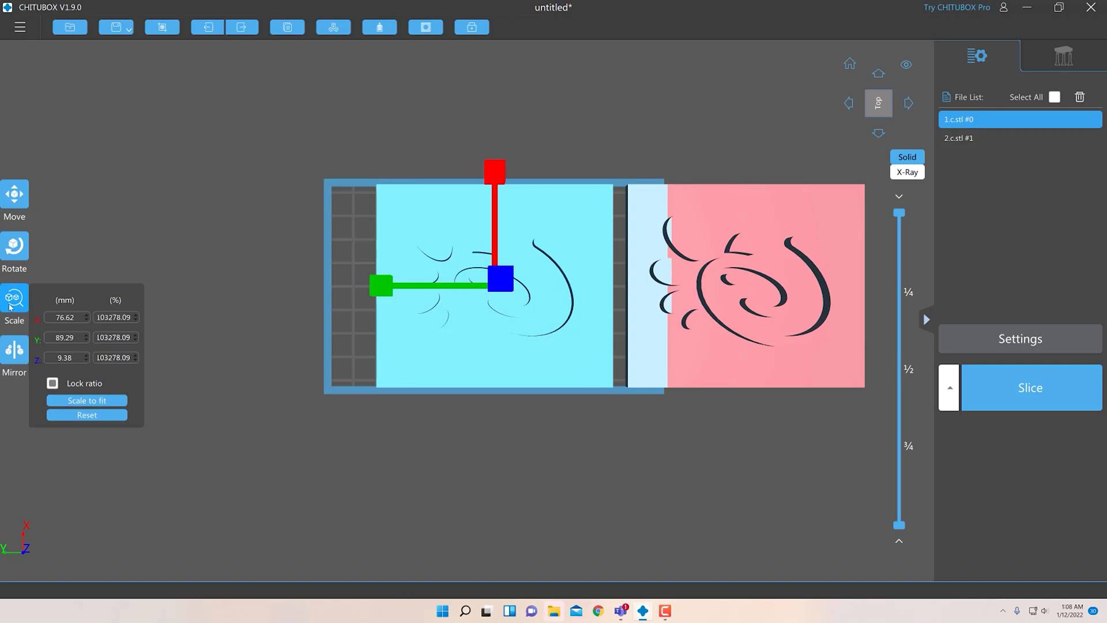
left_click(66, 338)
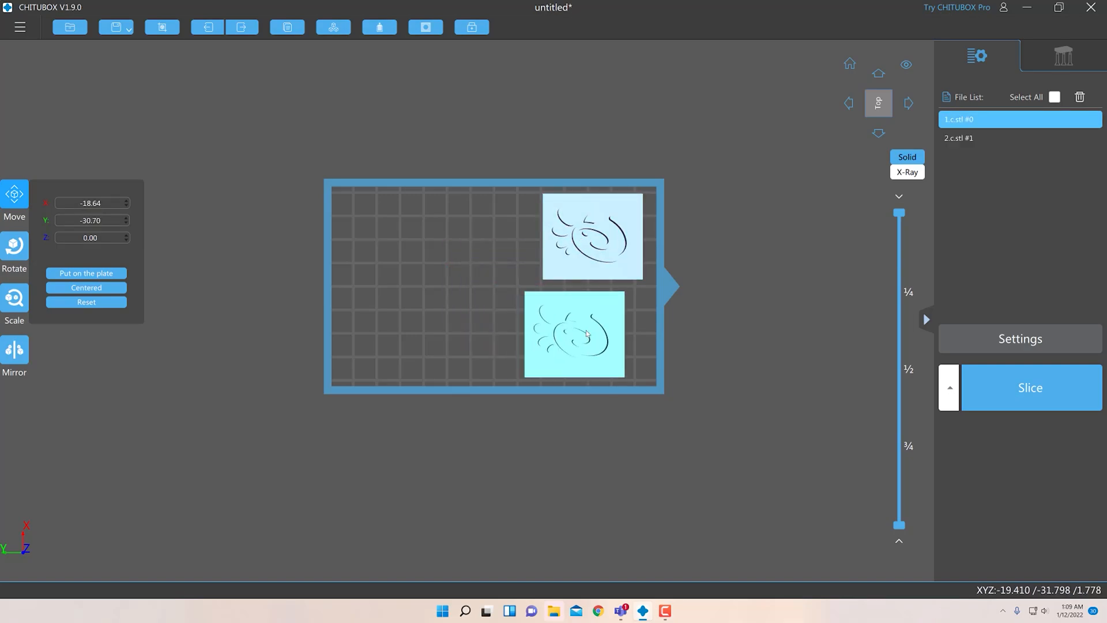
Step: Load chick.stl from the main menu as a third model beside the plaques
left_click(19, 27)
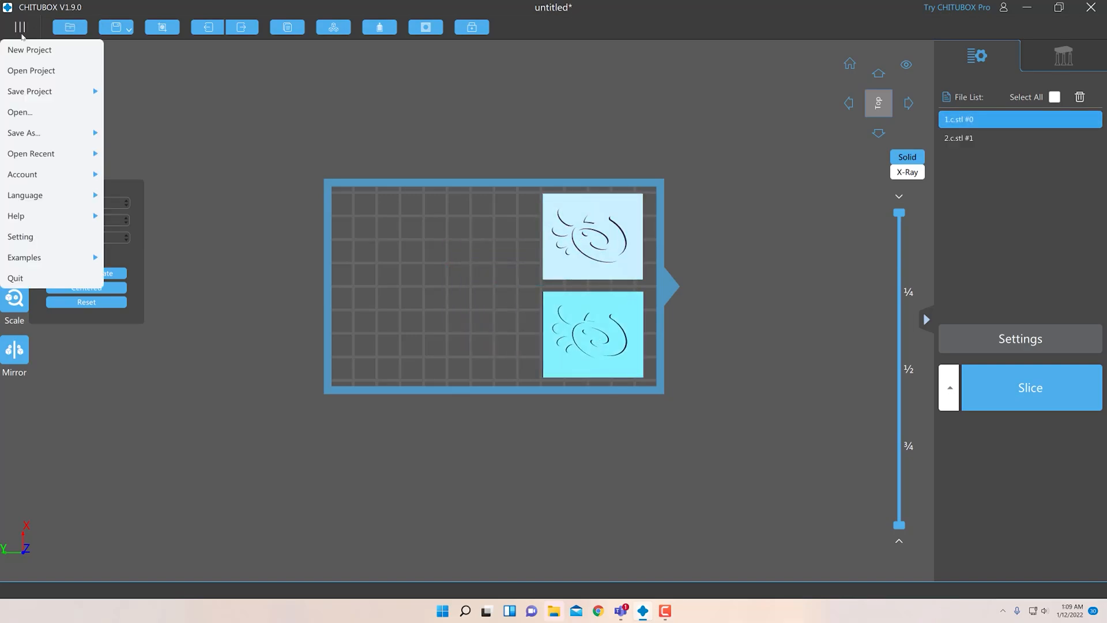
left_click(31, 71)
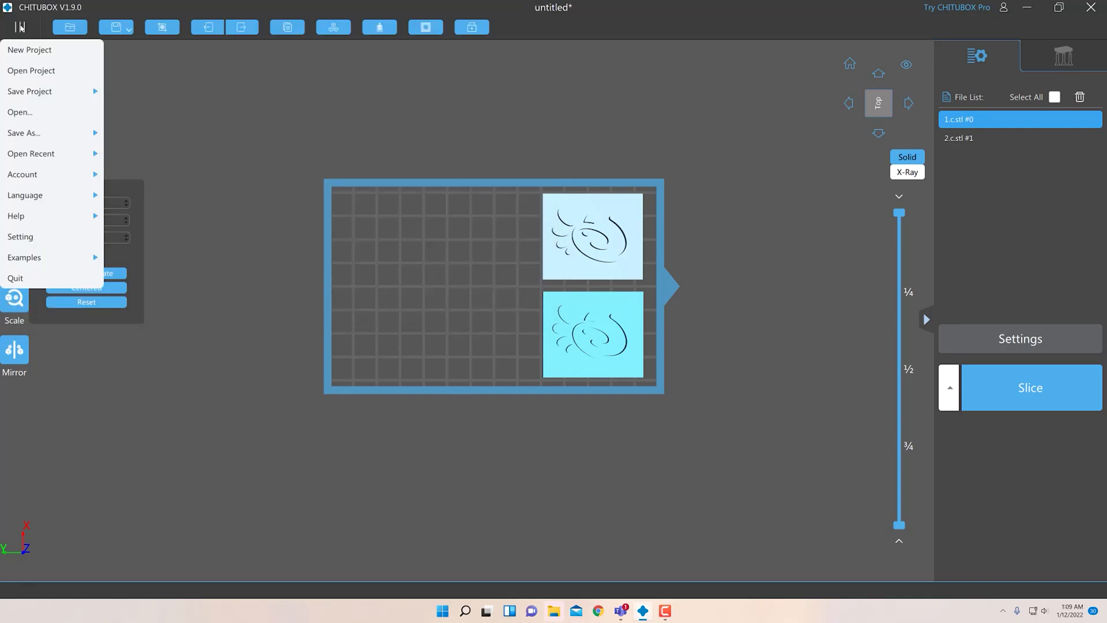
left_click(19, 112)
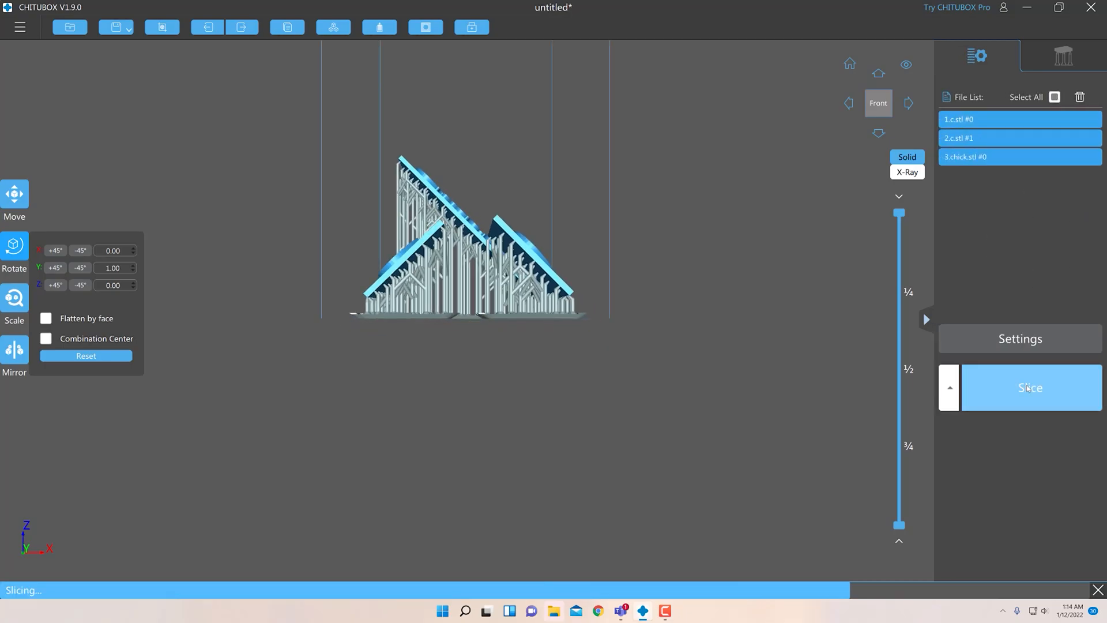
Step: Review the slice estimate: 1347 layers, 24.53 ml resin, 27.0 g, about one hour
left_click(1031, 388)
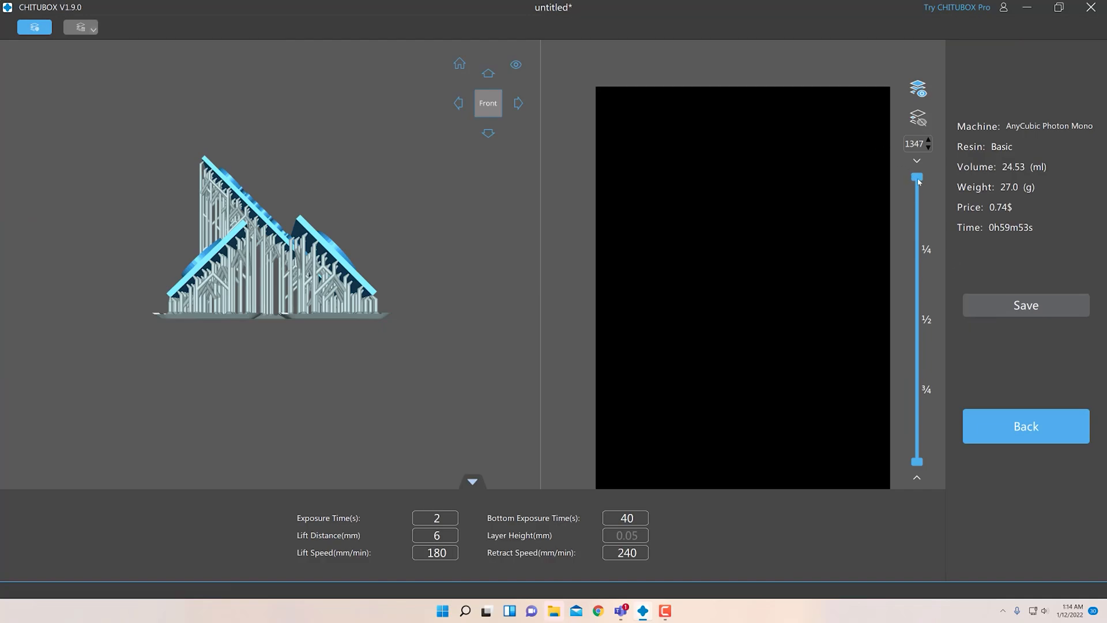
left_click_drag(918, 177, 917, 278)
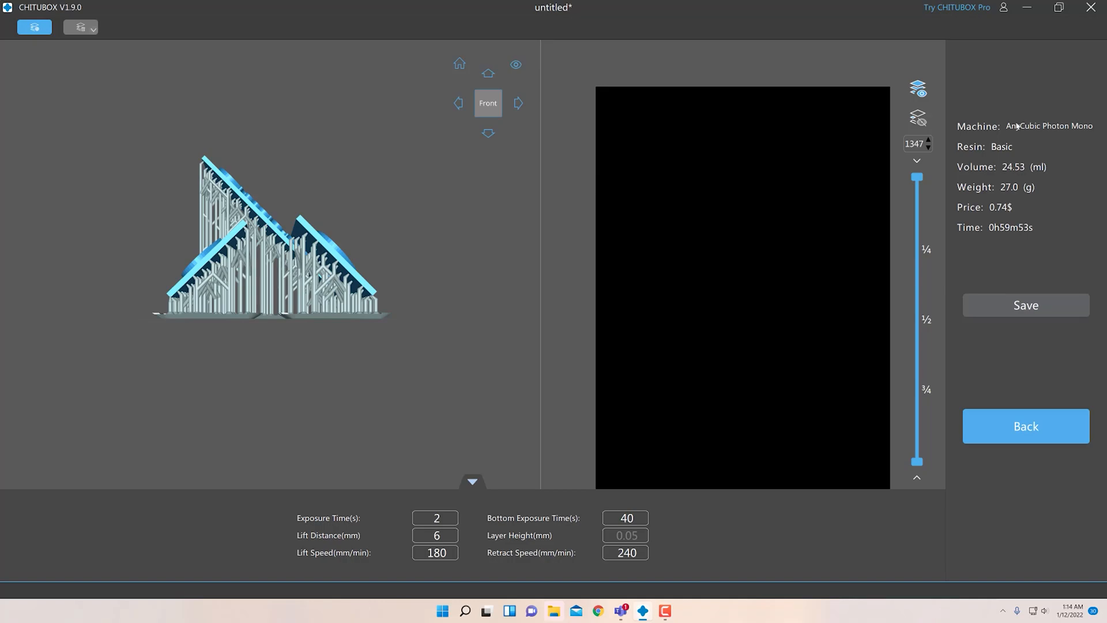
mouse_move(1028, 129)
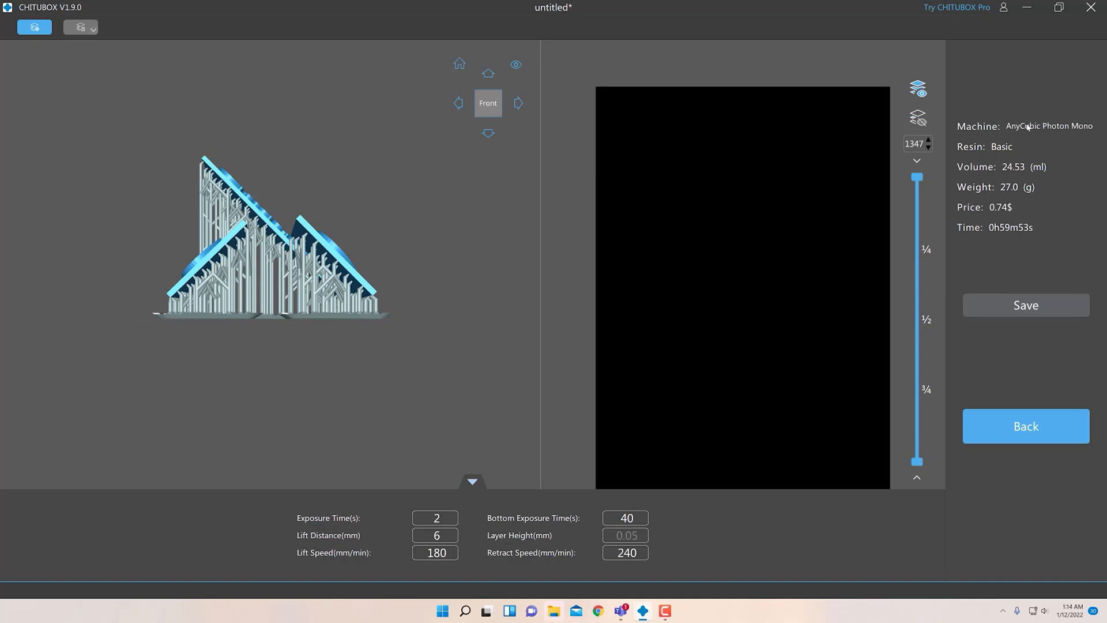